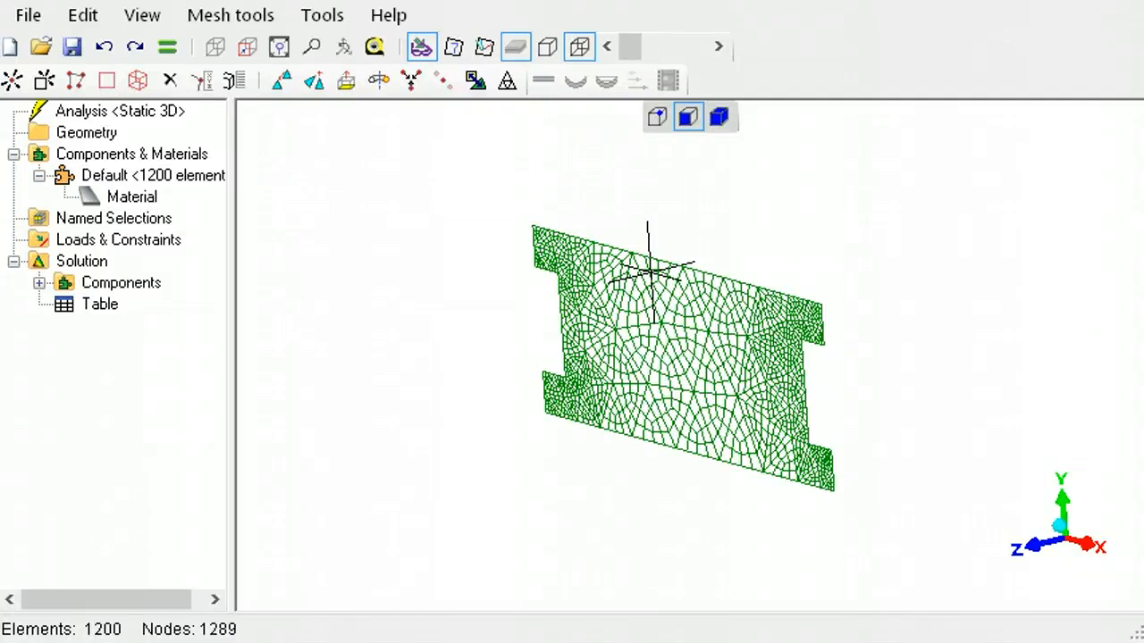
Step: Toggle Show element surfaces so the plate displays as shaded solids with visible thickness
{"action": "left_click", "coordinate": [547, 46]}
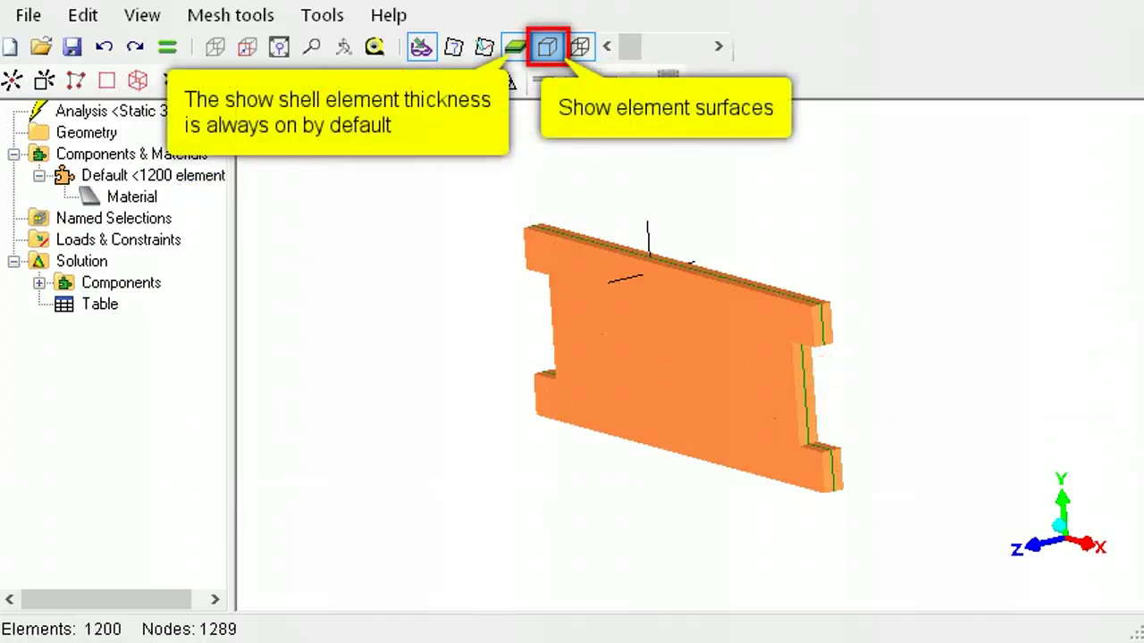
{"action": "left_click", "coordinate": [547, 46]}
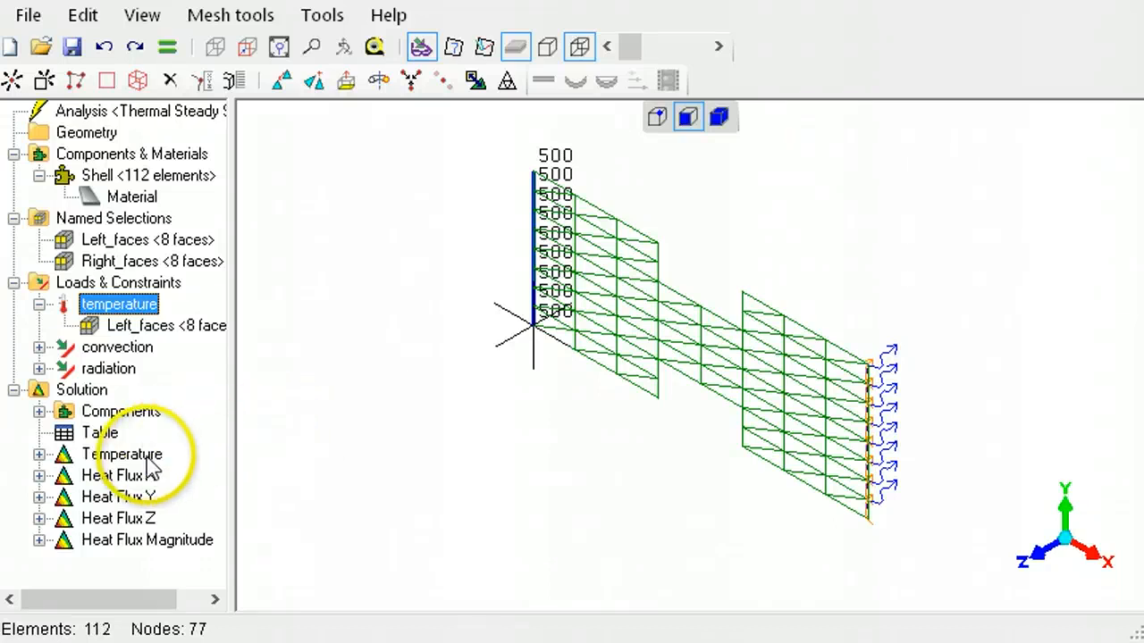
Step: Select Temperature under Solution to show the thermal shell's temperature contour
{"action": "left_click", "coordinate": [120, 454]}
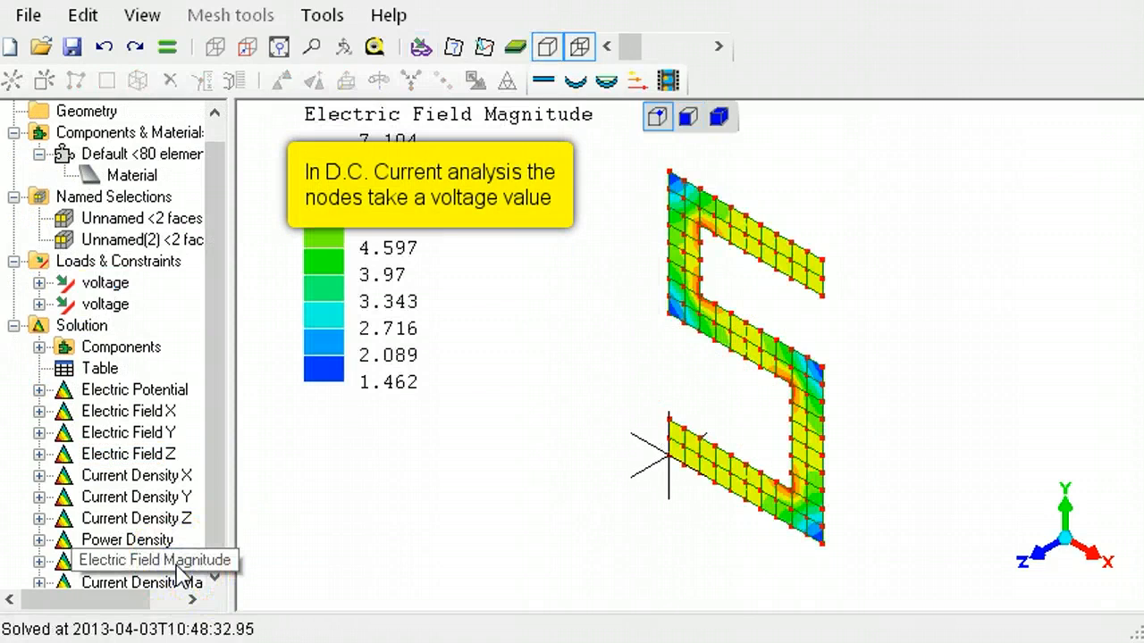
Step: Select Electric Field Magnitude under Solution, contouring the S-shaped shell from 1.462 to 7.104
{"action": "left_click", "coordinate": [134, 561]}
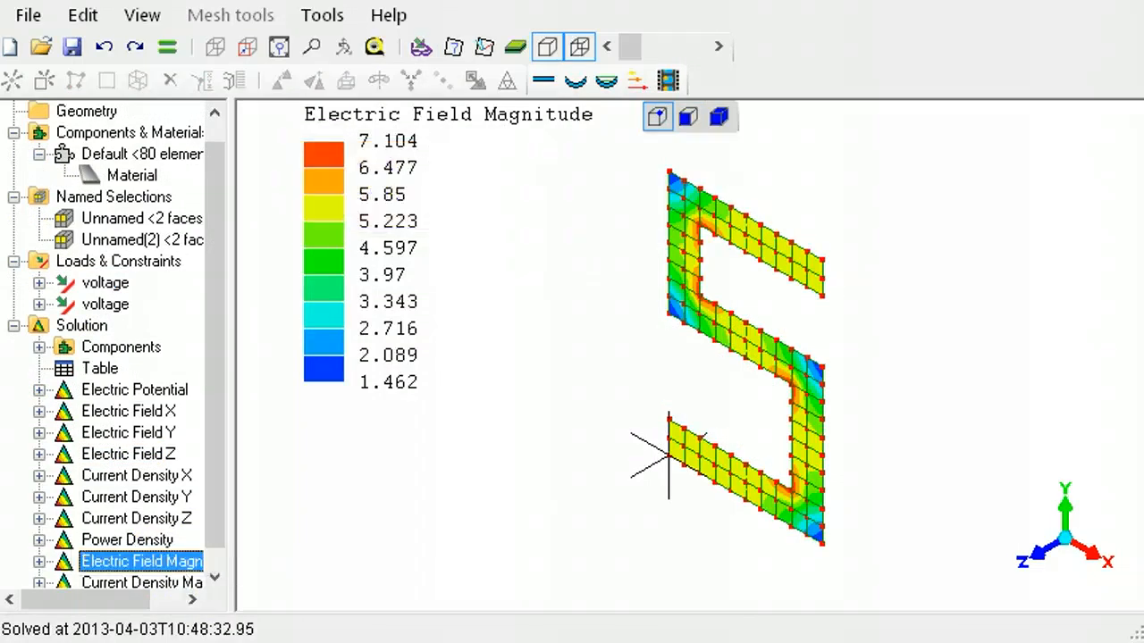